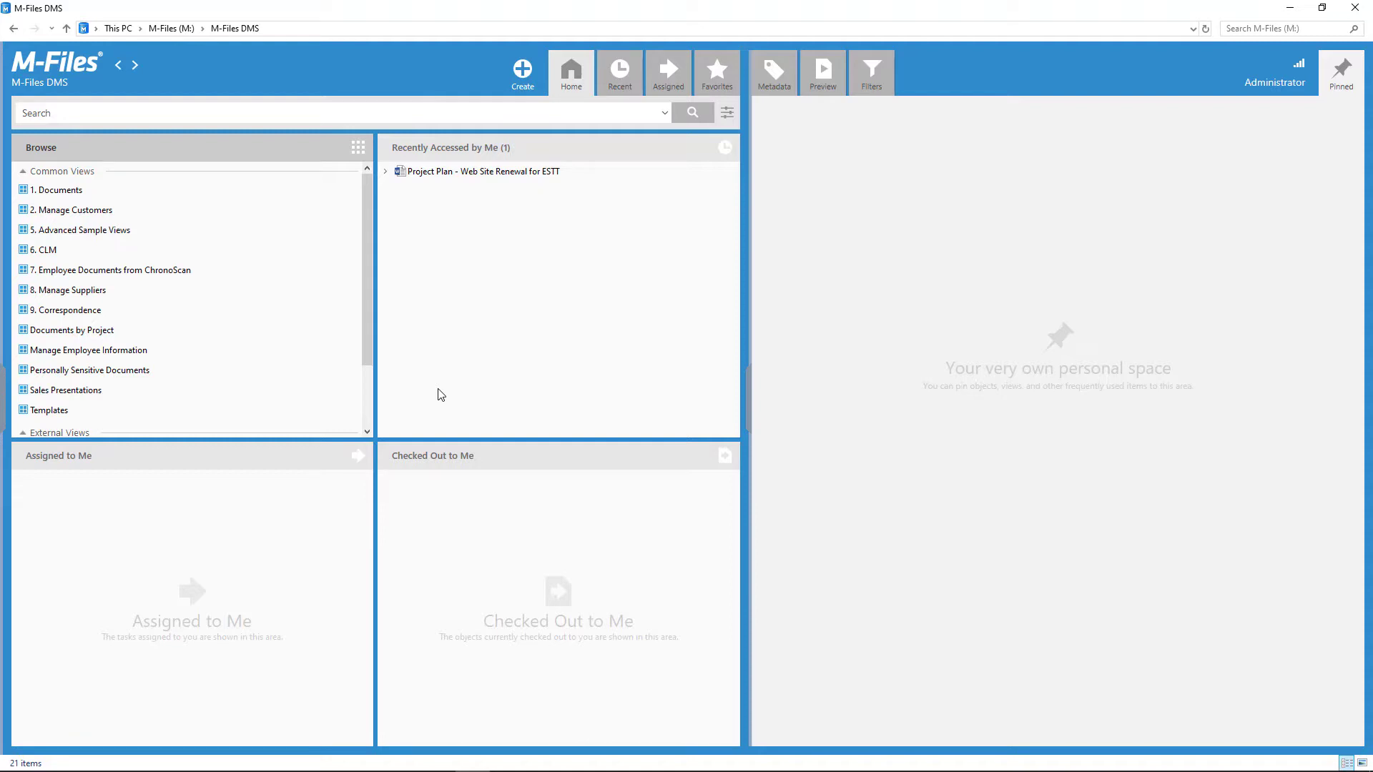
Begin a new view that looks in all versions and bring up its Define Filter conditions.
{"action": "left_click", "coordinate": [522, 72]}
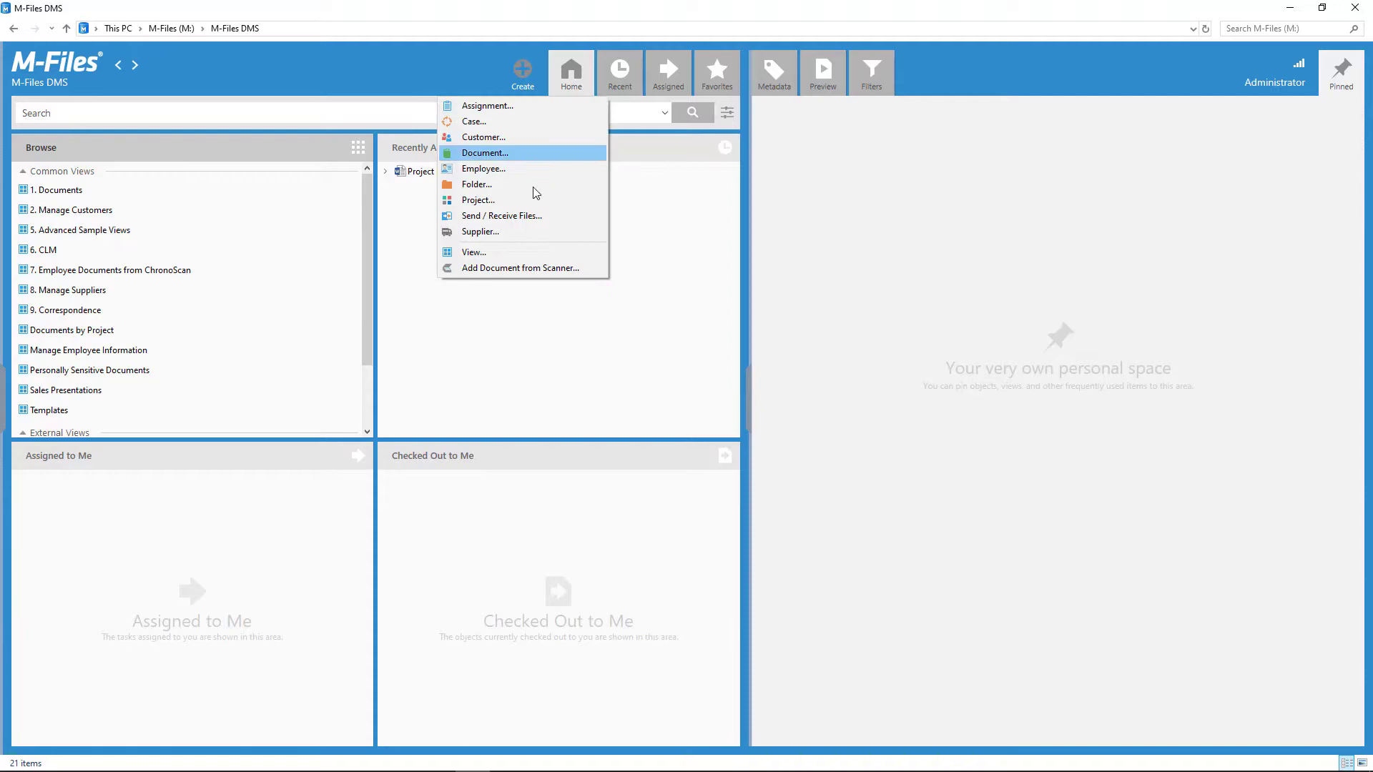
{"action": "left_click", "coordinate": [473, 251]}
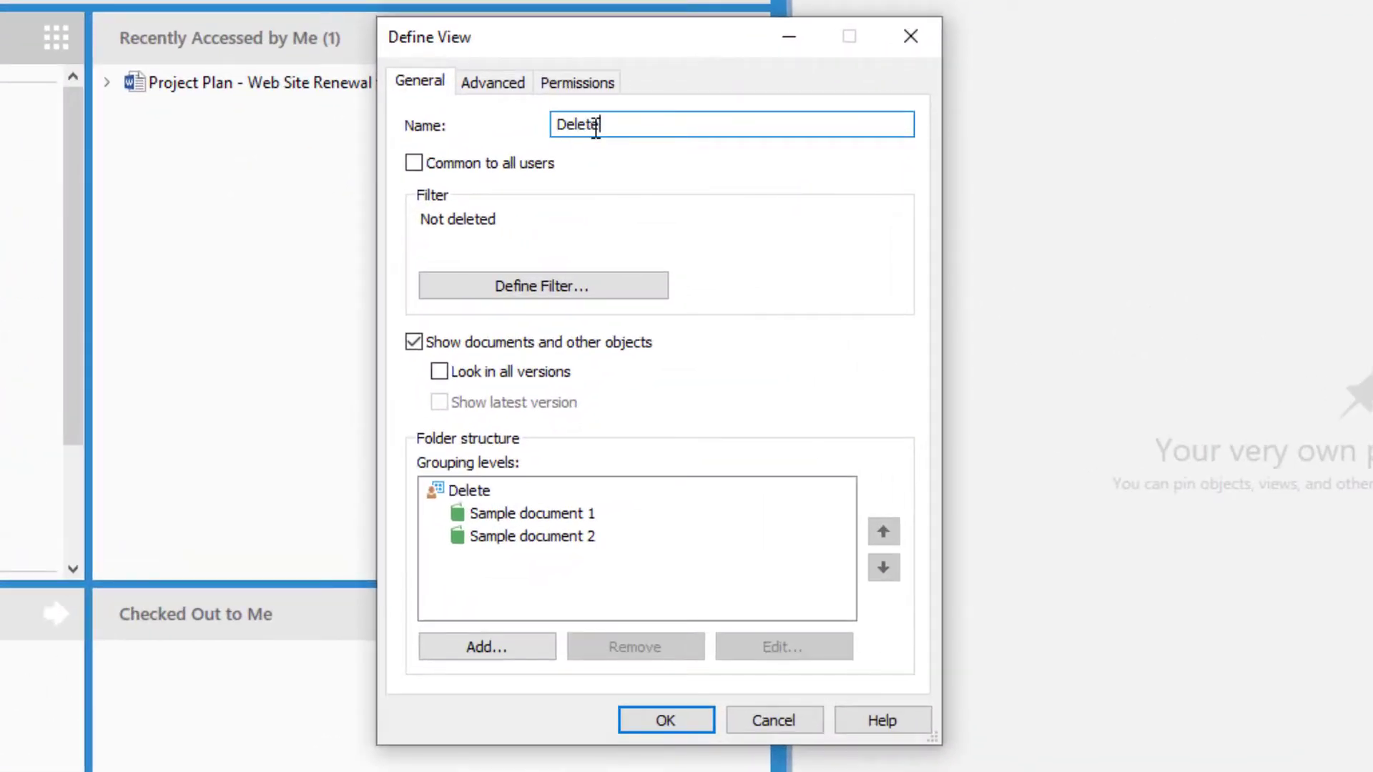
{"action": "left_click", "coordinate": [439, 371]}
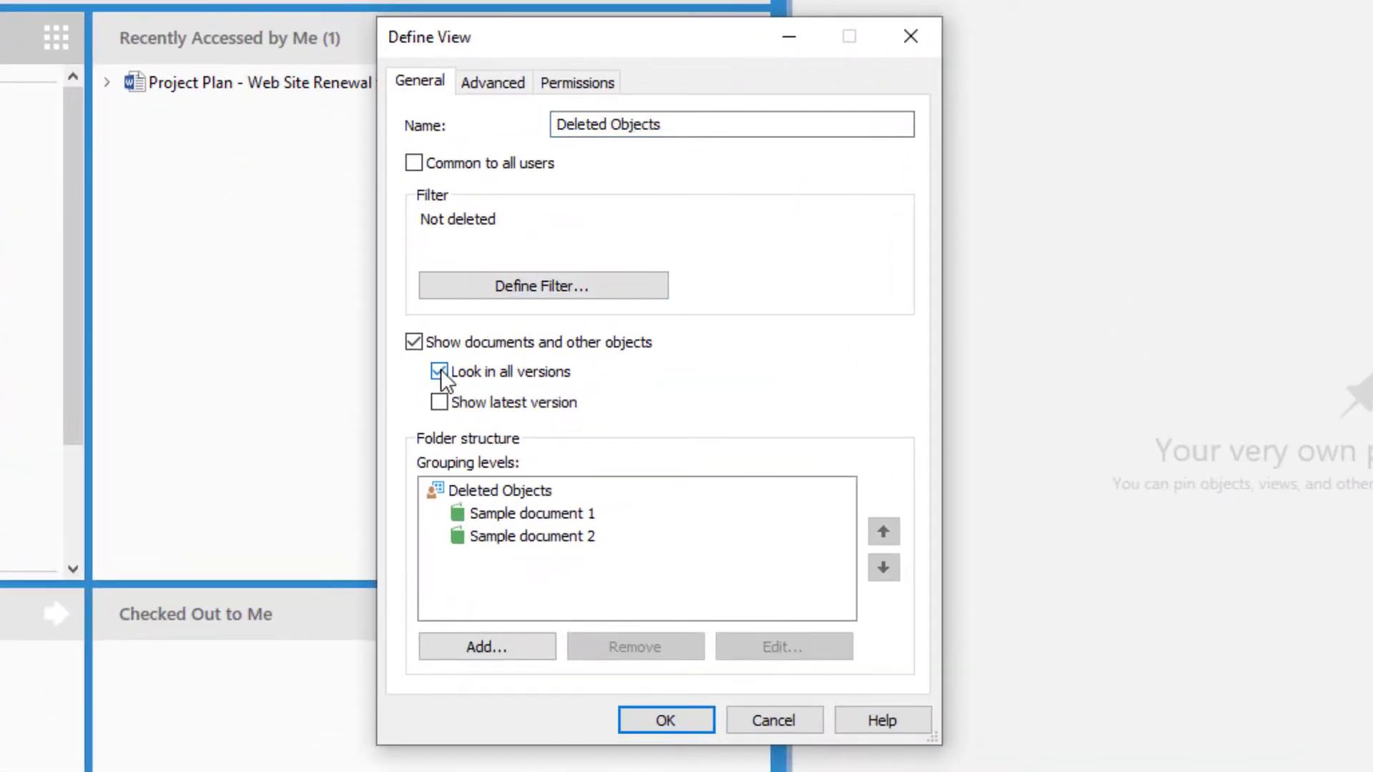
{"action": "left_click", "coordinate": [542, 286]}
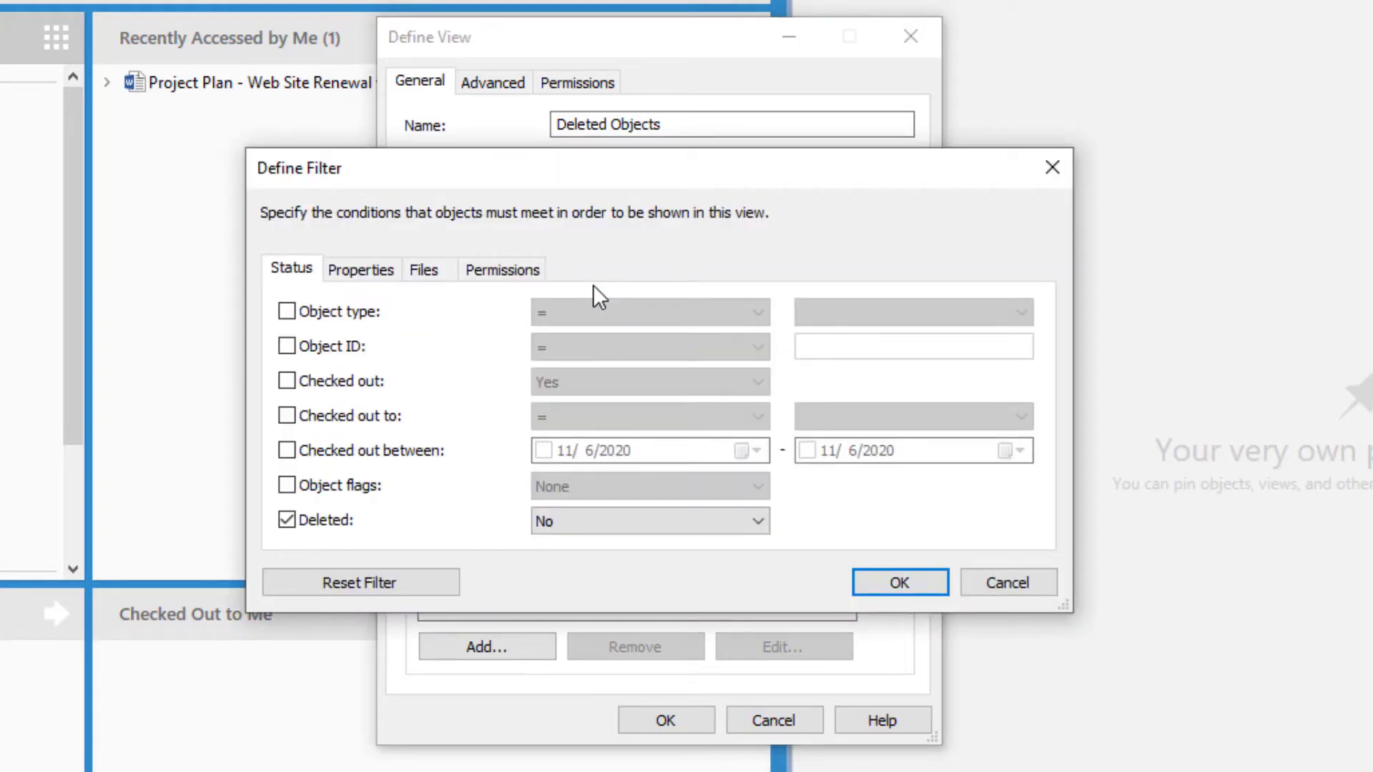
Set Deleted to Yes in the filter and save the view under My Views.
{"action": "left_click", "coordinate": [647, 521]}
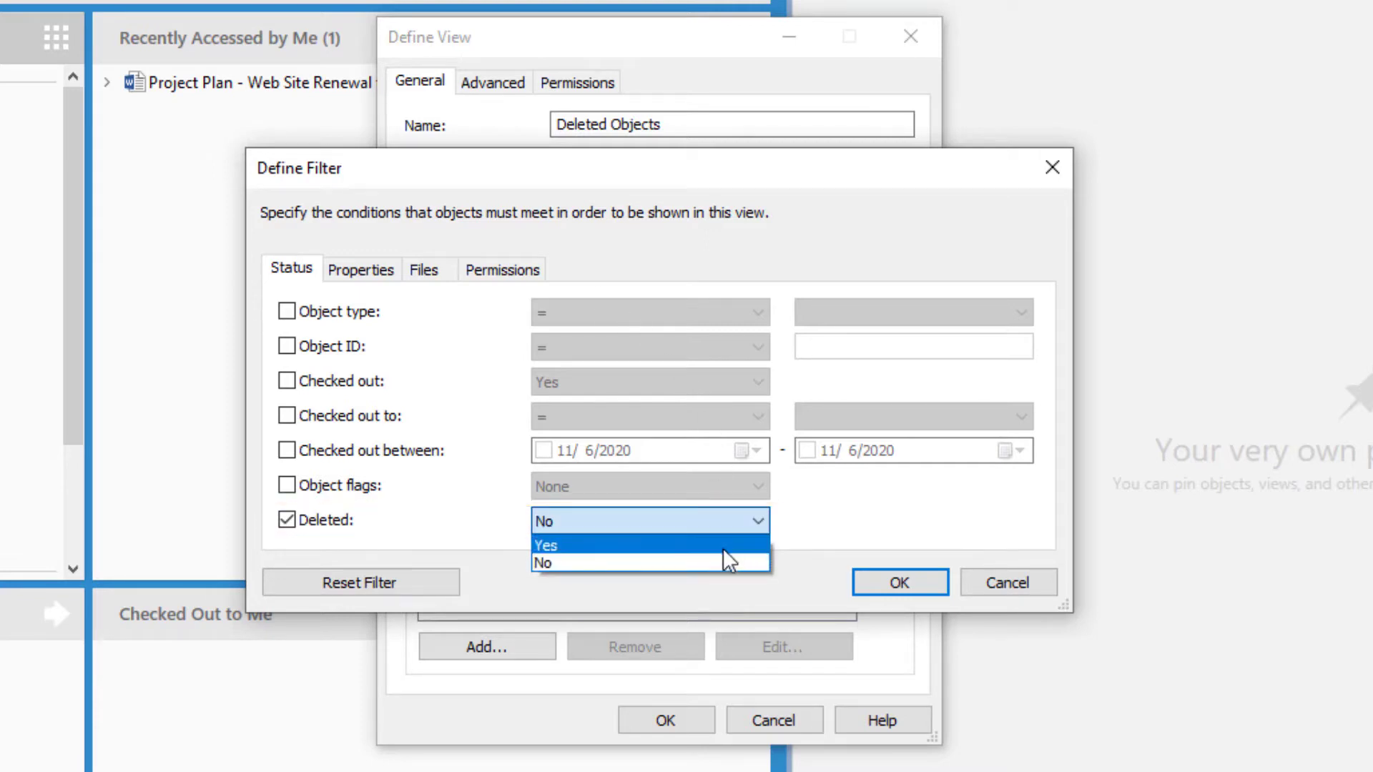
{"action": "left_click", "coordinate": [545, 545]}
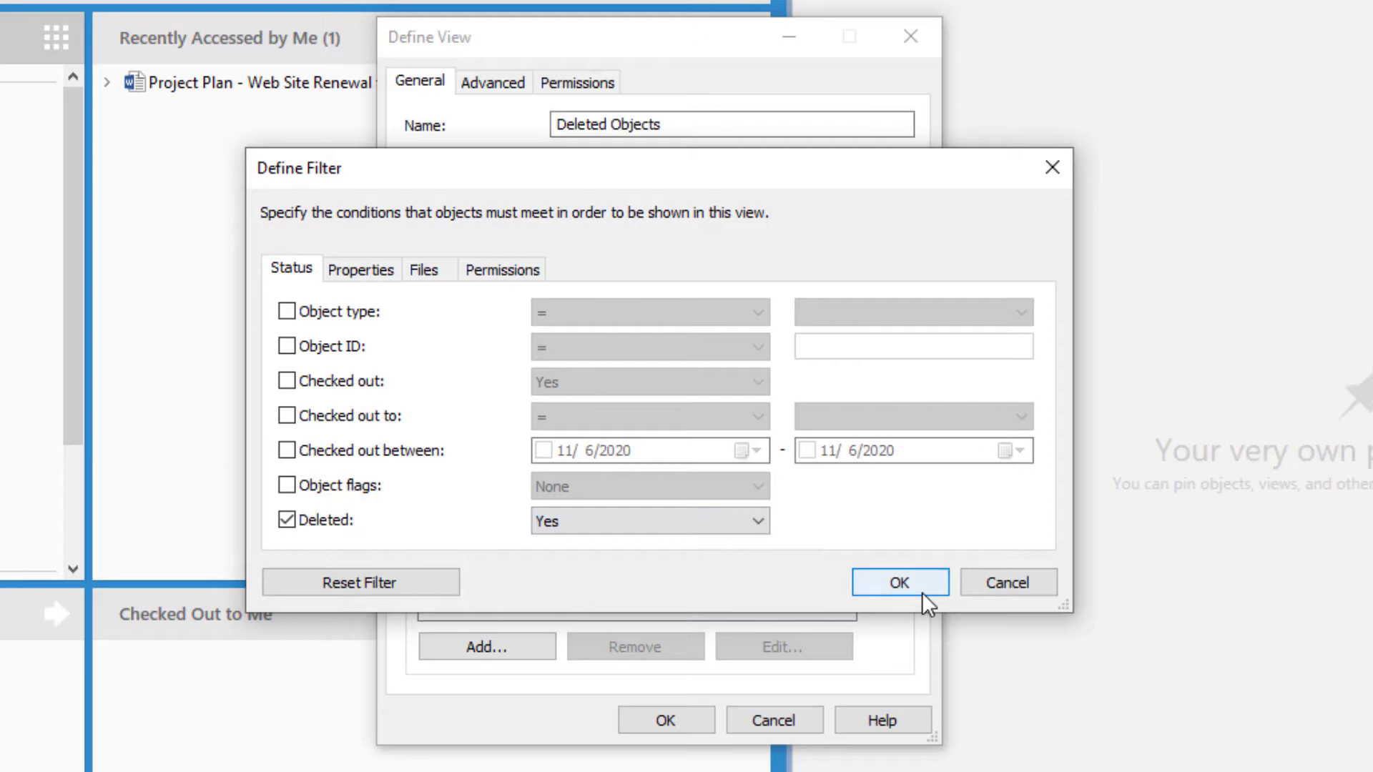
{"action": "left_click", "coordinate": [898, 582]}
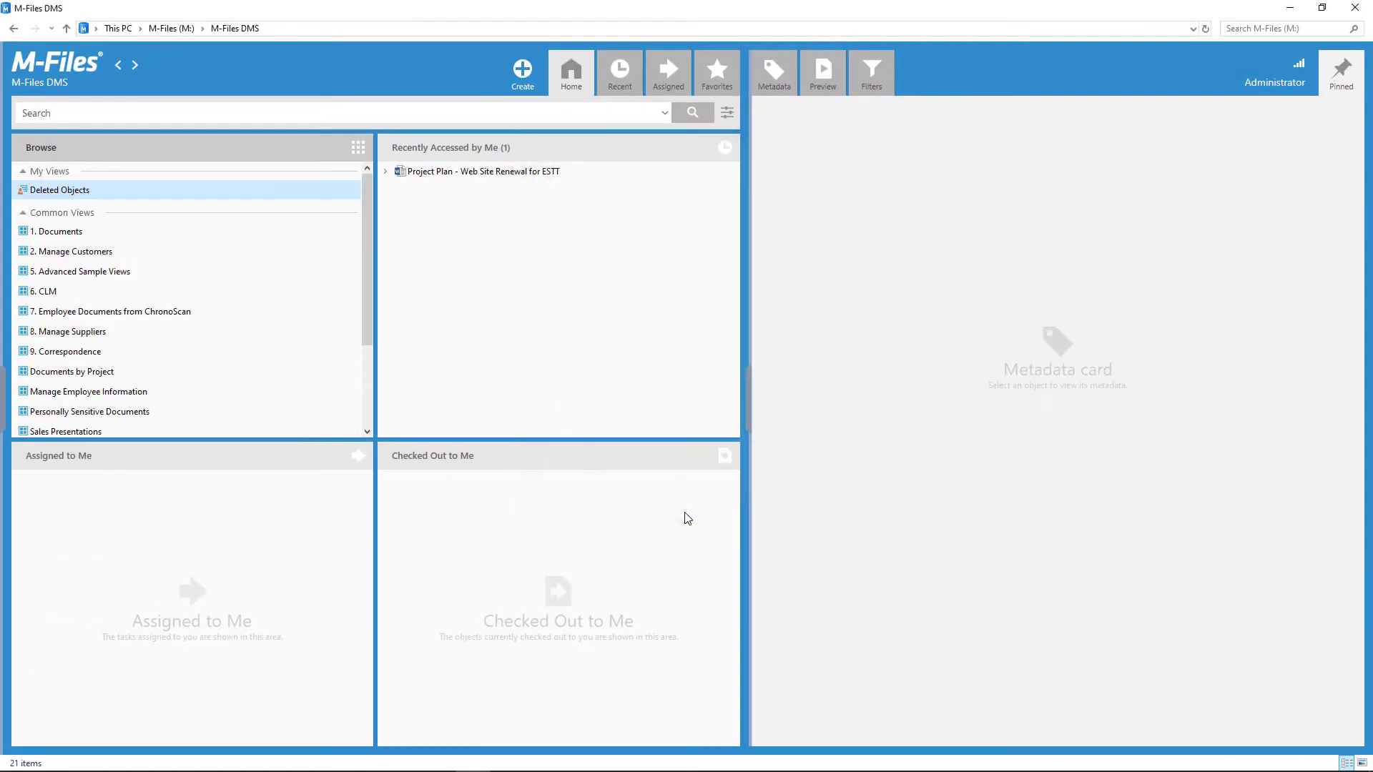
Add a grouping level to Deleted Objects using the Created by property.
{"action": "left_click", "coordinate": [58, 190]}
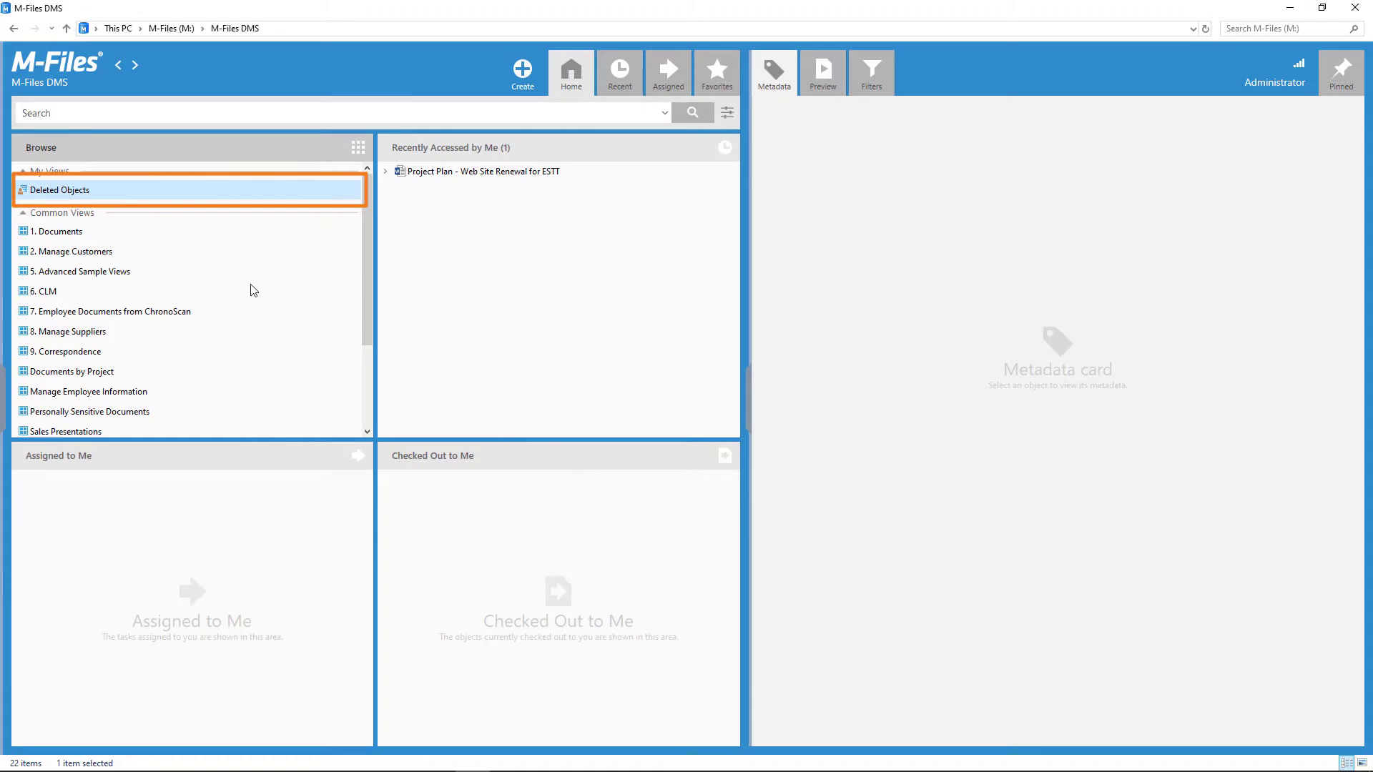
{"action": "double_click", "coordinate": [57, 190]}
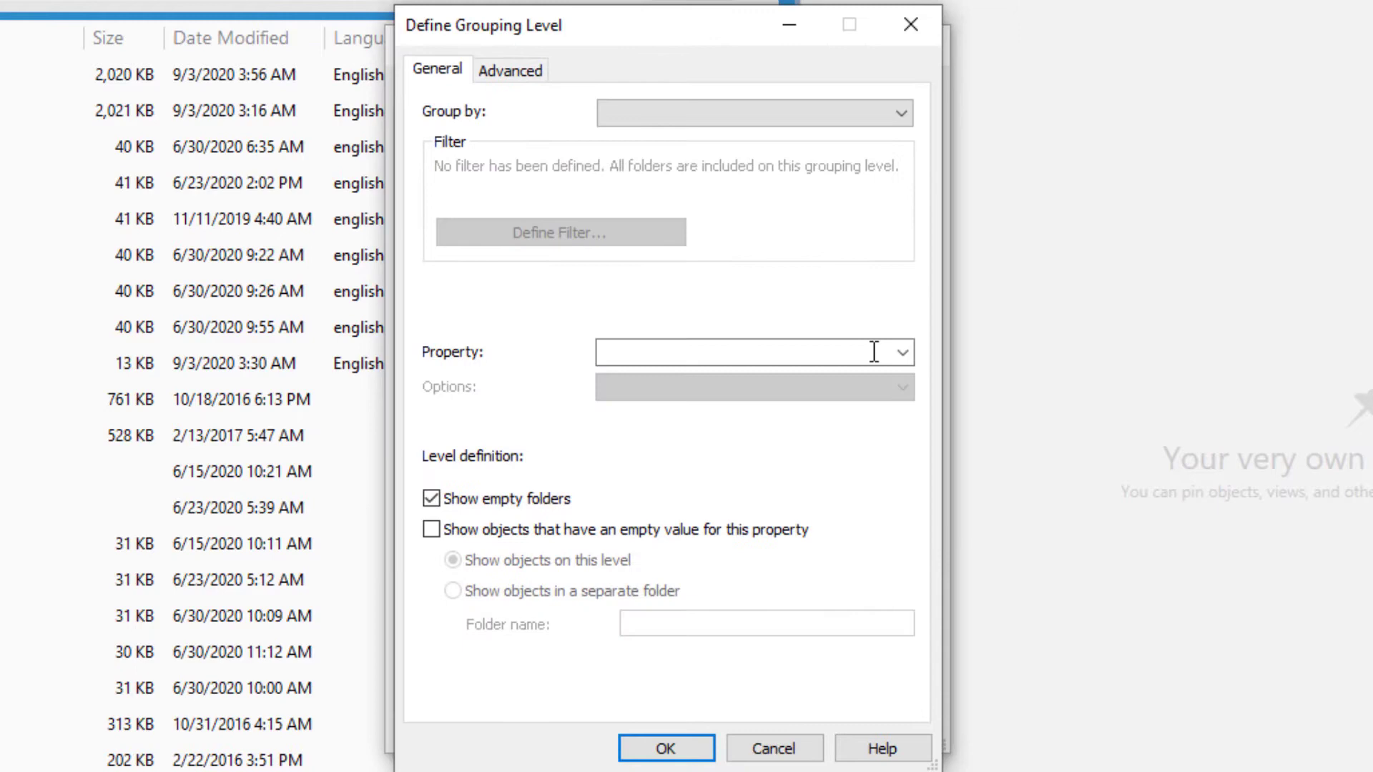
{"action": "type", "text": "Created by"}
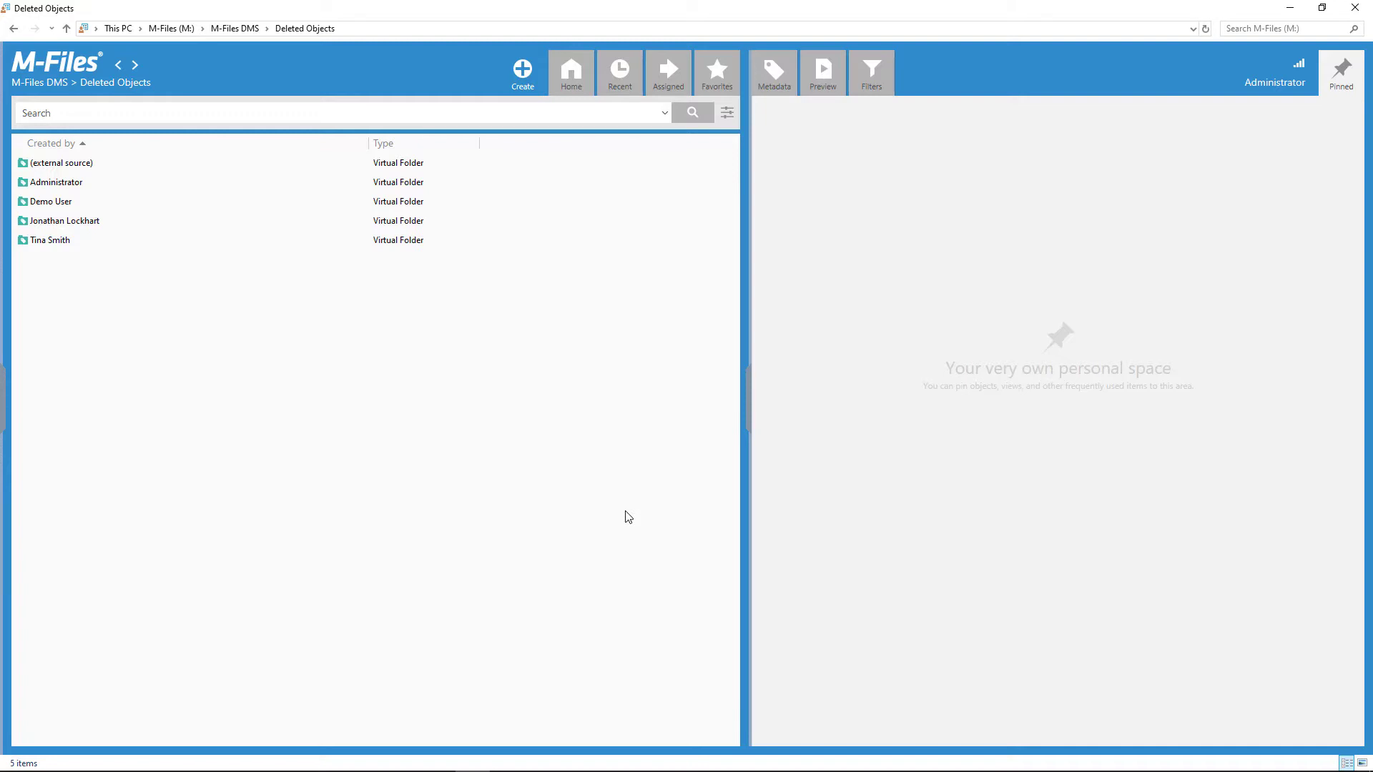
Enter the Demo User creator folder and reach the demo user's vault home.
{"action": "left_click", "coordinate": [50, 202]}
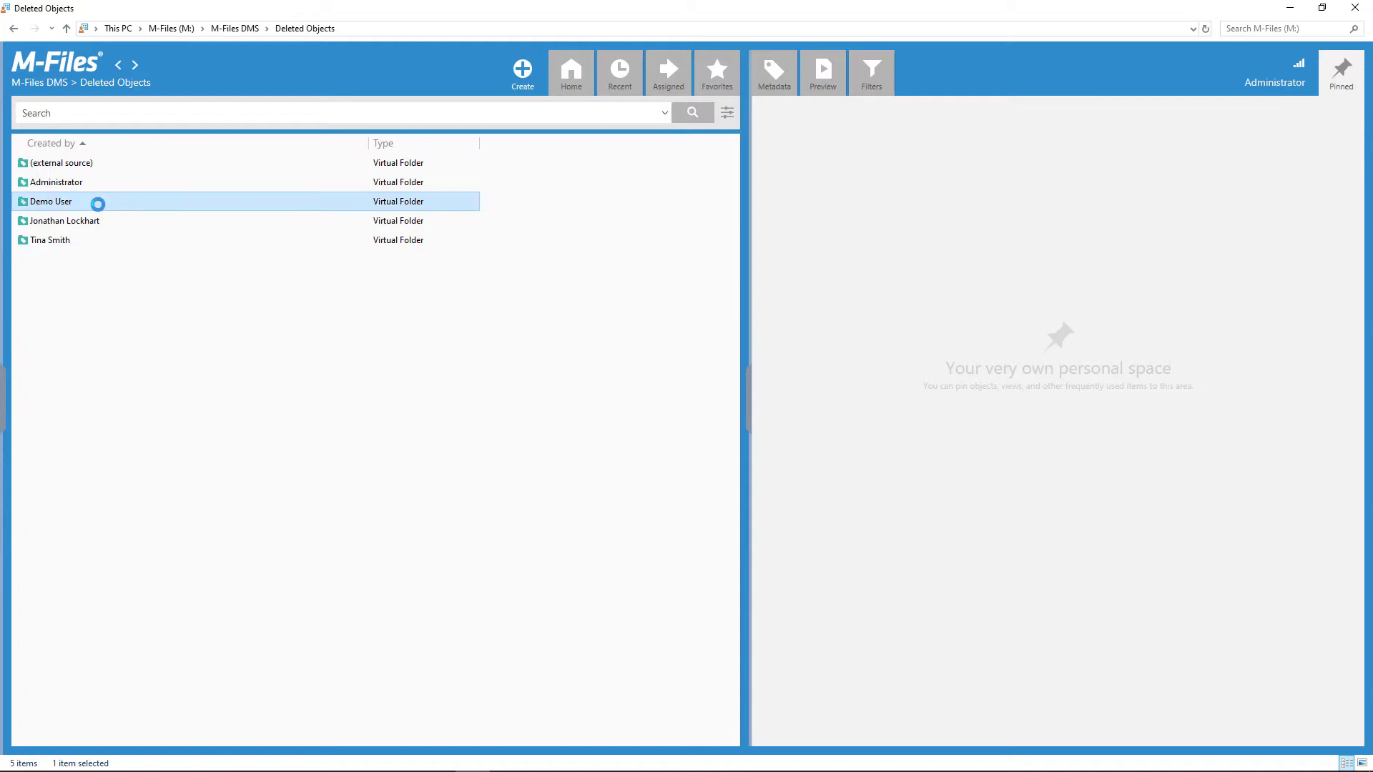
{"action": "double_click", "coordinate": [50, 202]}
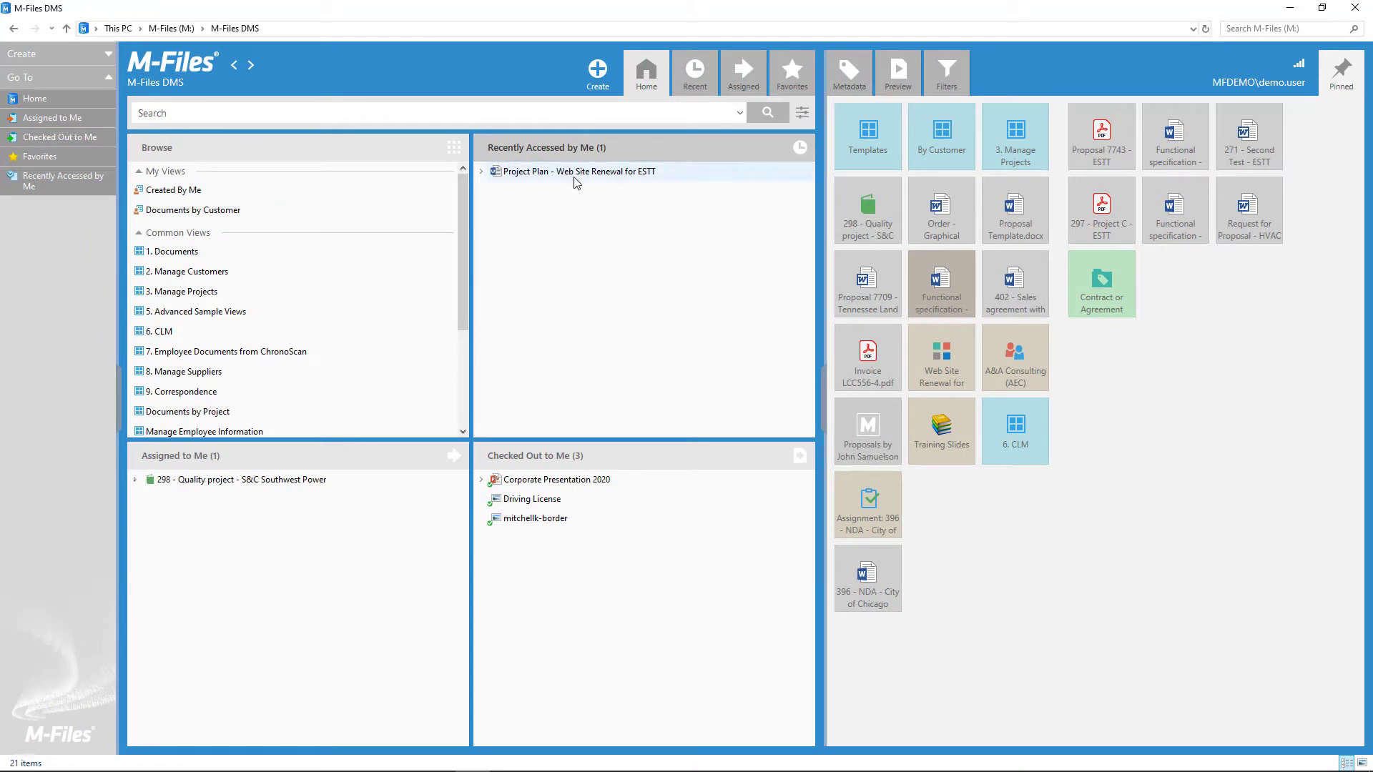
Delete Project Plan - Web Site Renewal for ESTT from Recently Accessed by Me.
{"action": "right_click", "coordinate": [577, 170]}
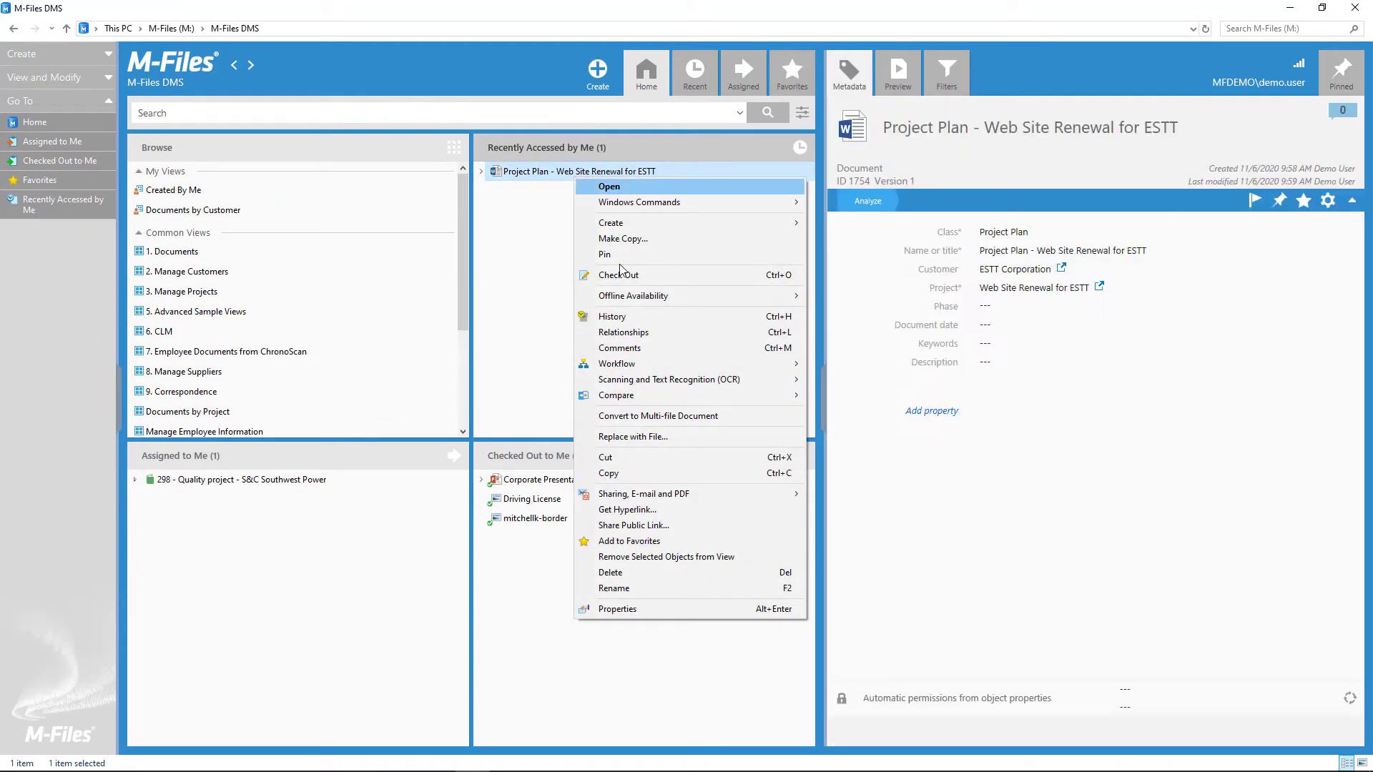
{"action": "left_click", "coordinate": [611, 572]}
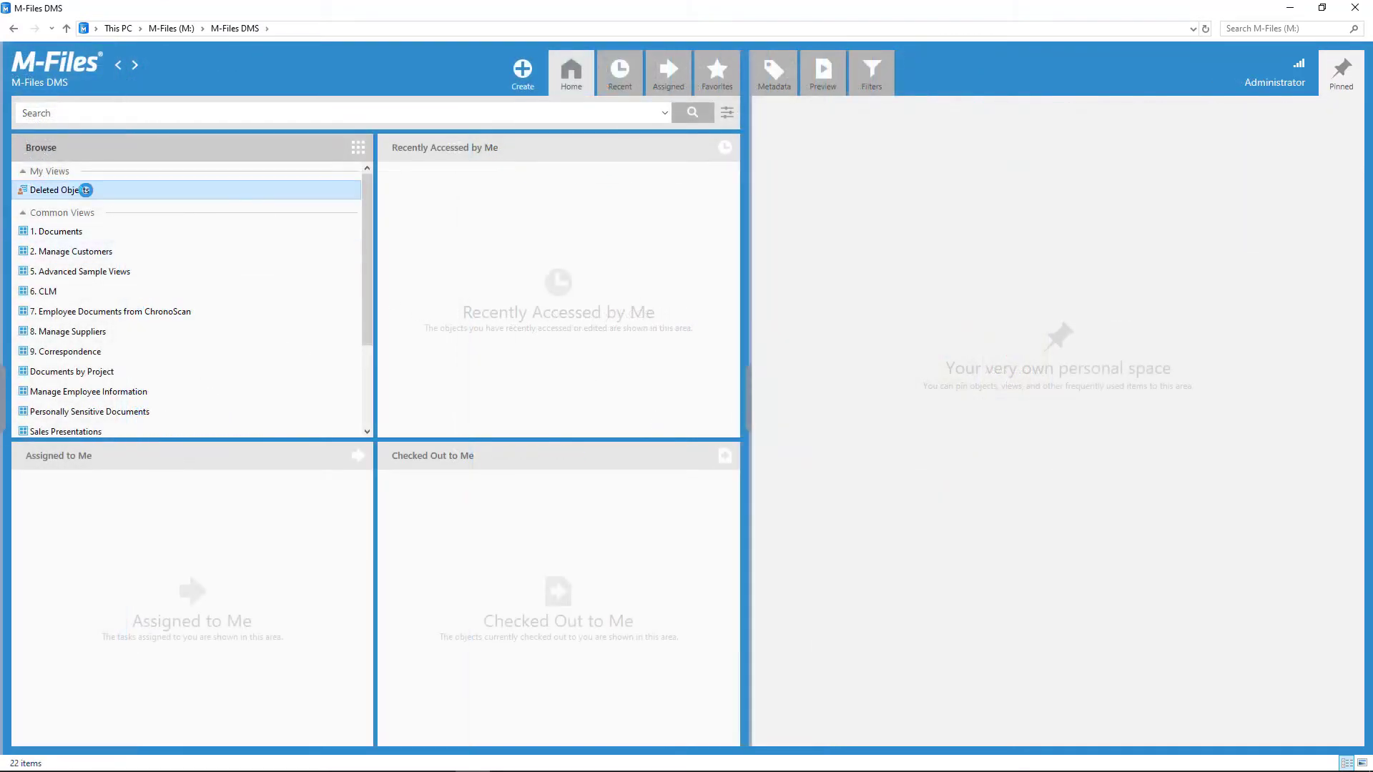
View the deleted Web Site Renewal project plan's metadata card under Demo User's deleted objects.
{"action": "double_click", "coordinate": [52, 190]}
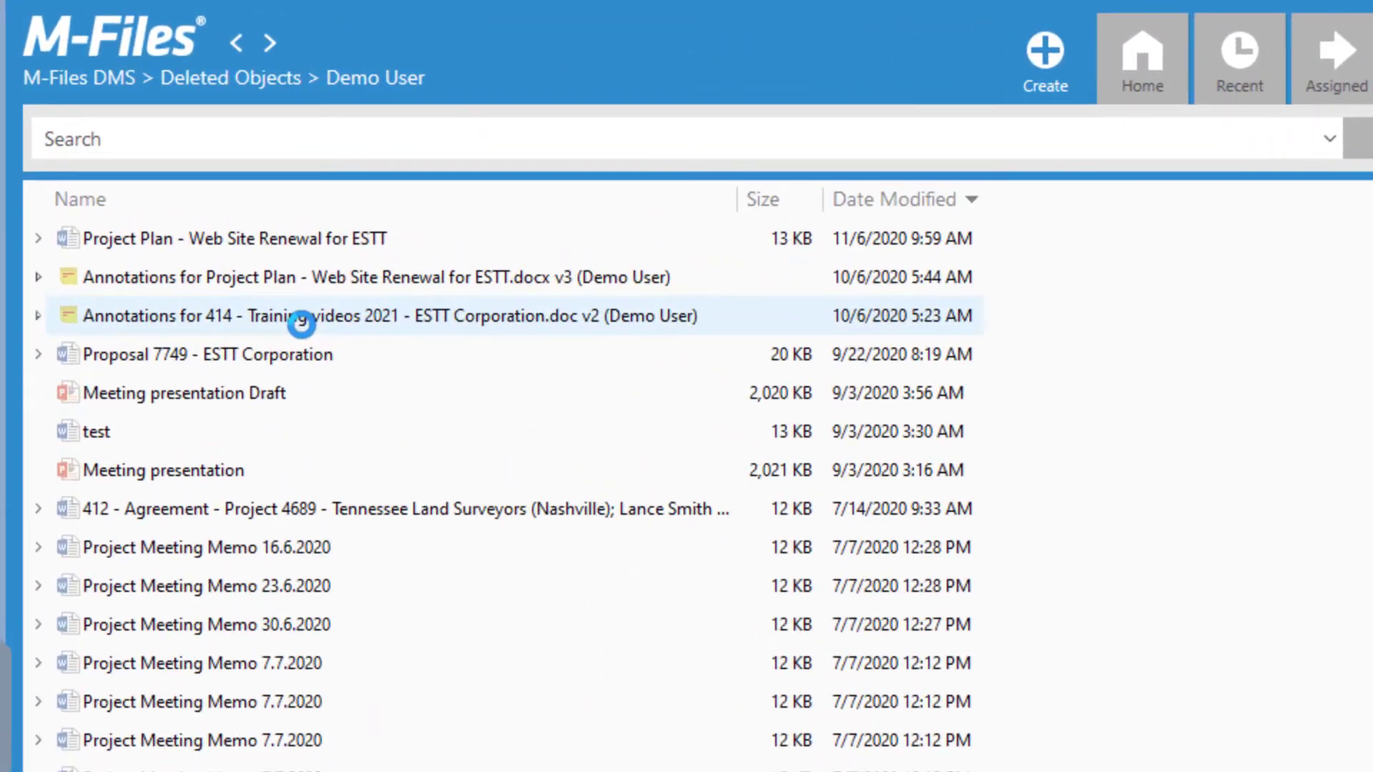
{"action": "left_click", "coordinate": [201, 237]}
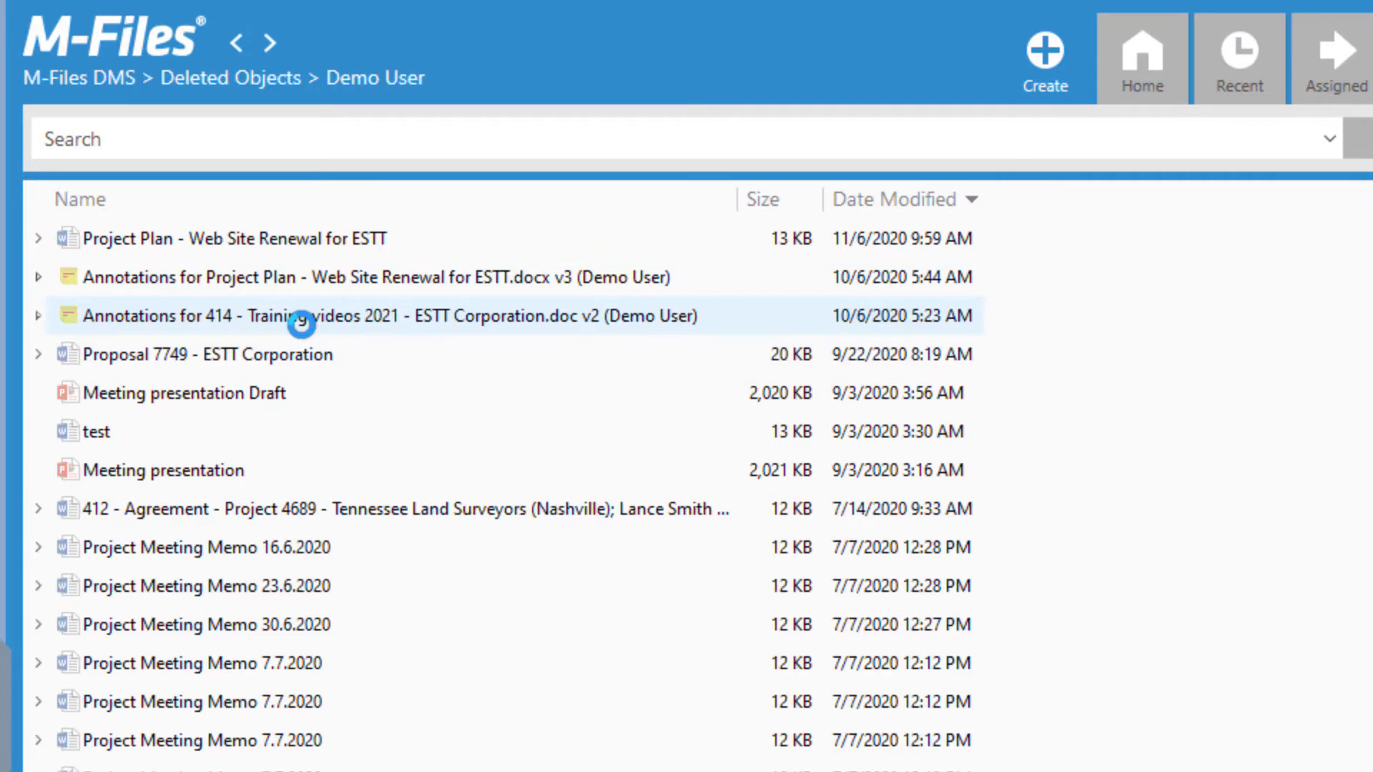
{"action": "left_click", "coordinate": [245, 238]}
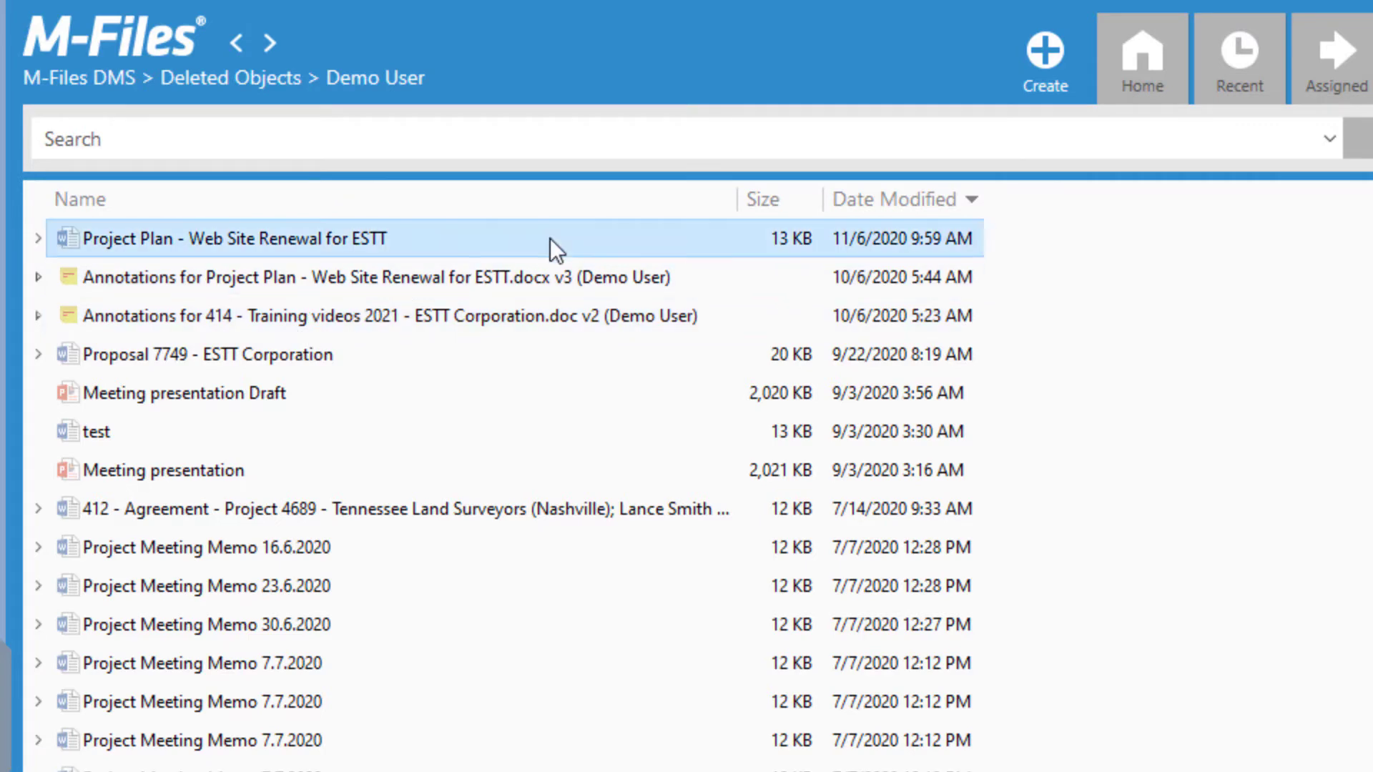
{"action": "right_click", "coordinate": [227, 238]}
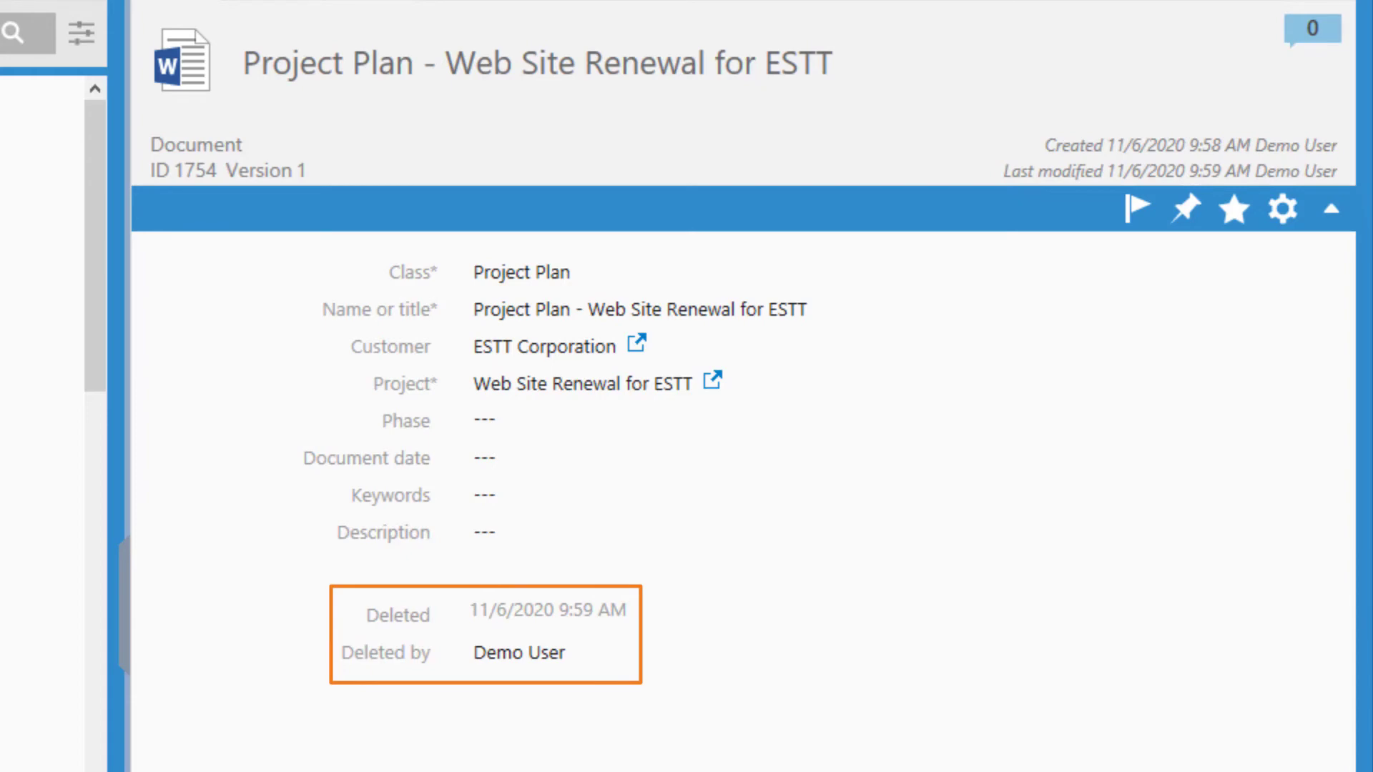
Undelete Project Plan - Web Site Renewal for ESTT so it leaves the deleted list.
{"action": "right_click", "coordinate": [201, 236]}
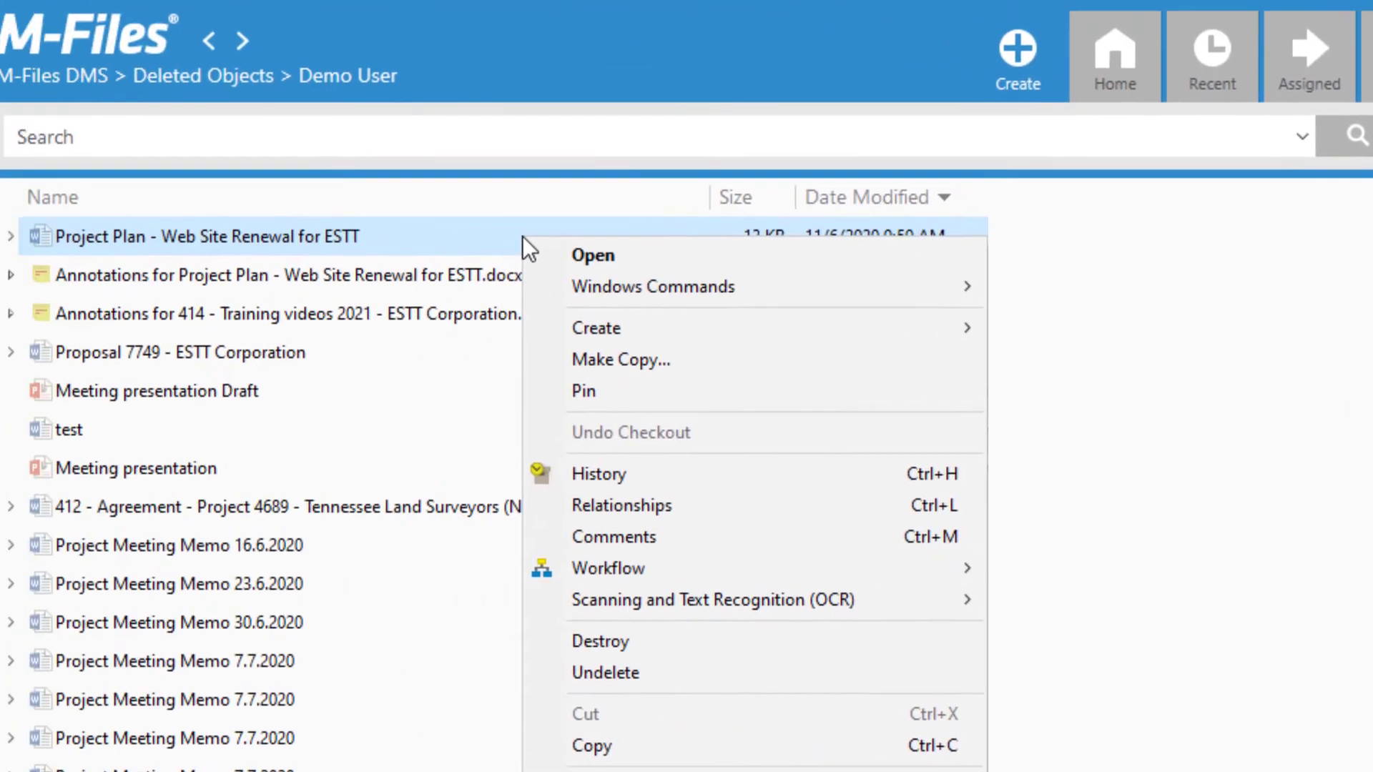
{"action": "mouse_move", "coordinate": [875, 688]}
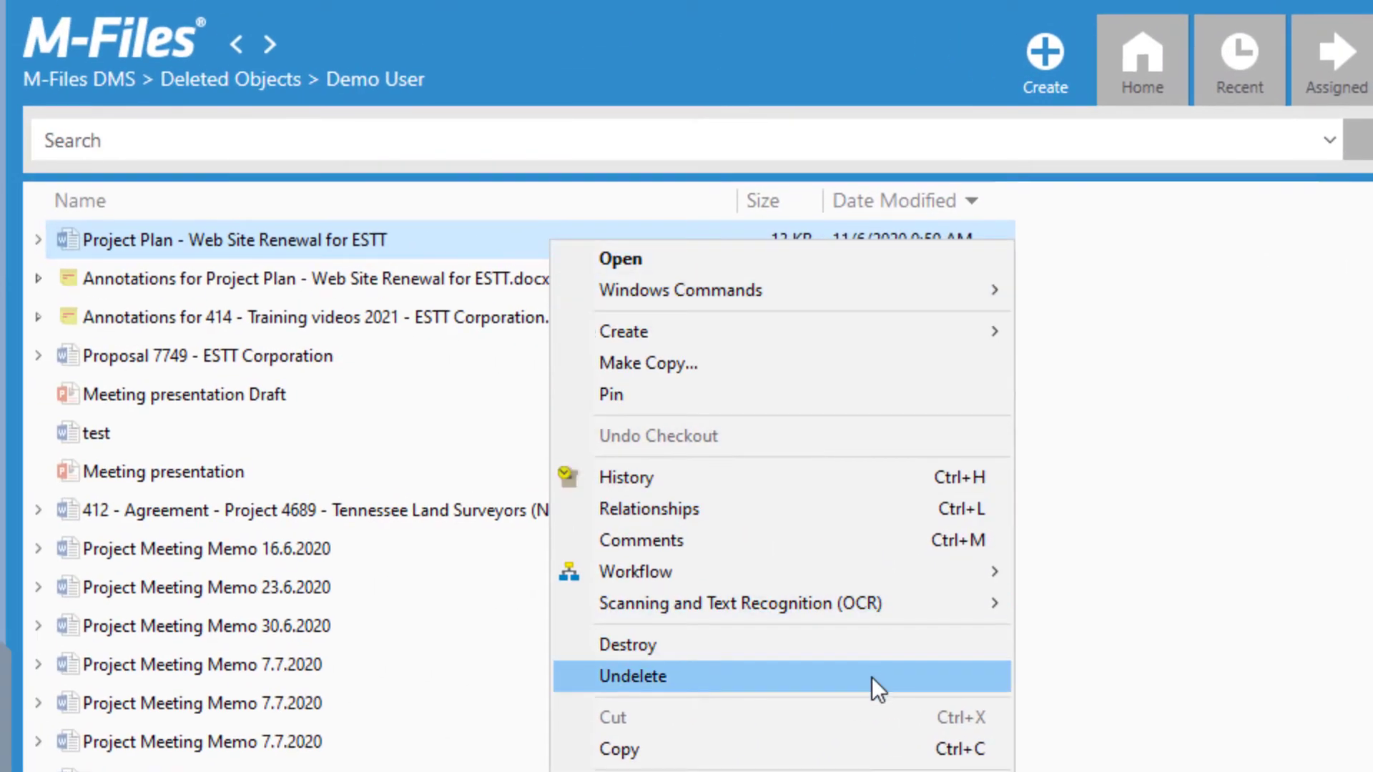
{"action": "left_click", "coordinate": [632, 676]}
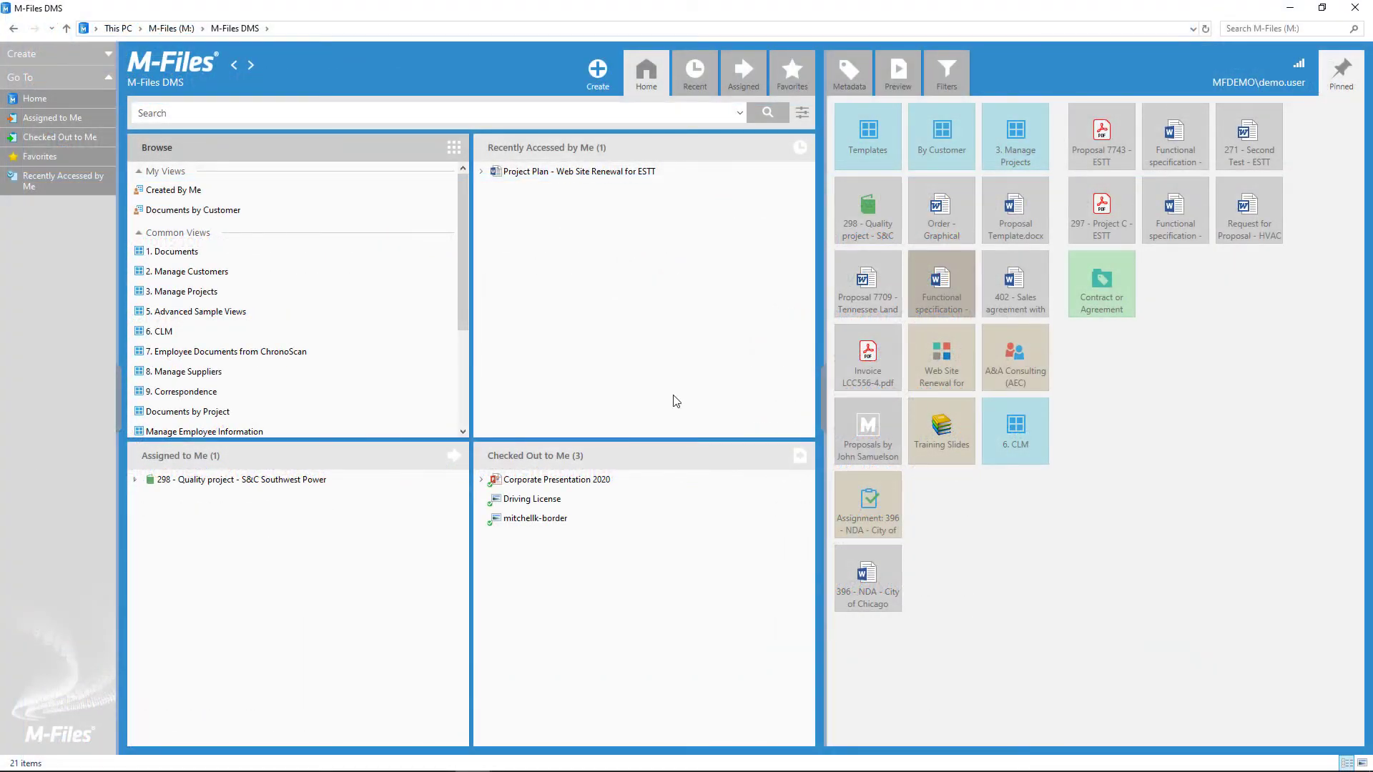
{"action": "left_click", "coordinate": [578, 170]}
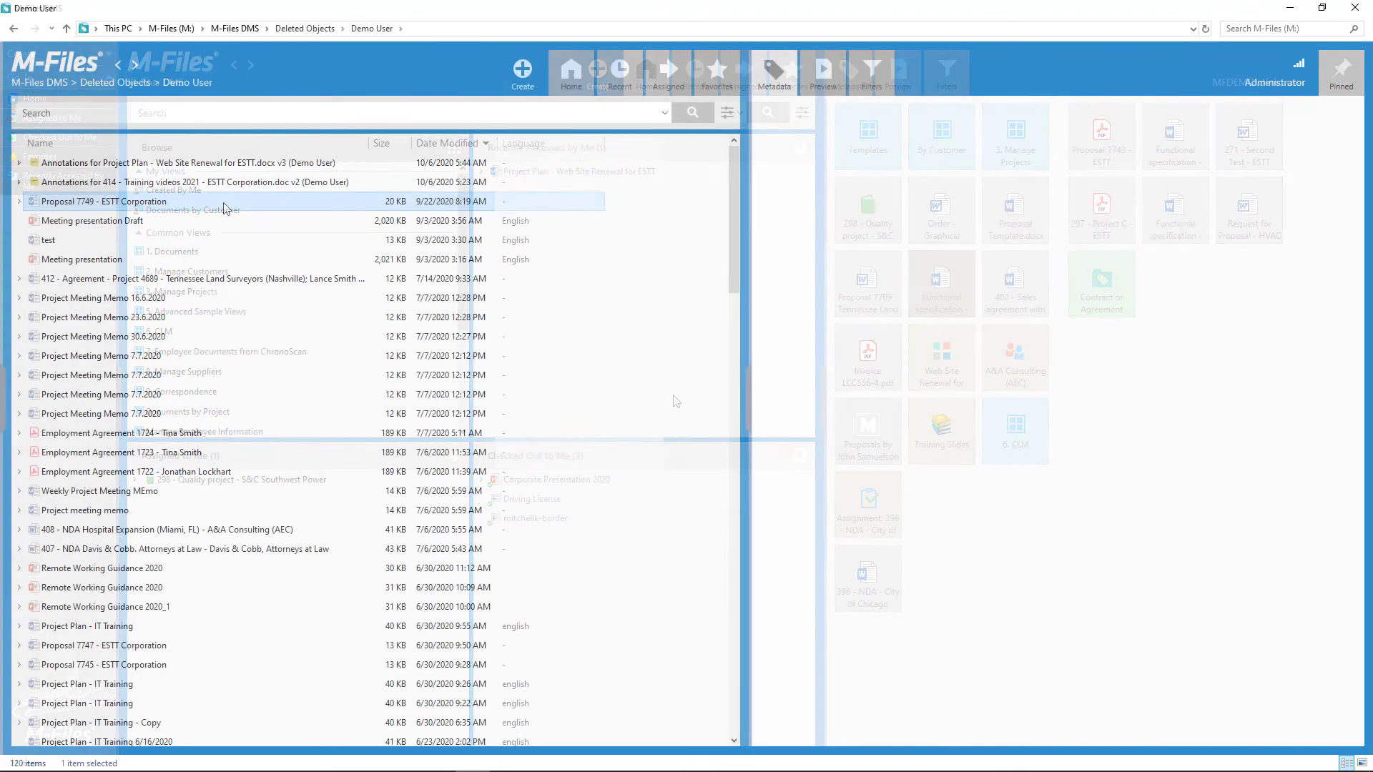
Destroy Proposal 7749 - ESTT Corporation permanently, confirming the Confirm Destroy prompt.
{"action": "right_click", "coordinate": [103, 201]}
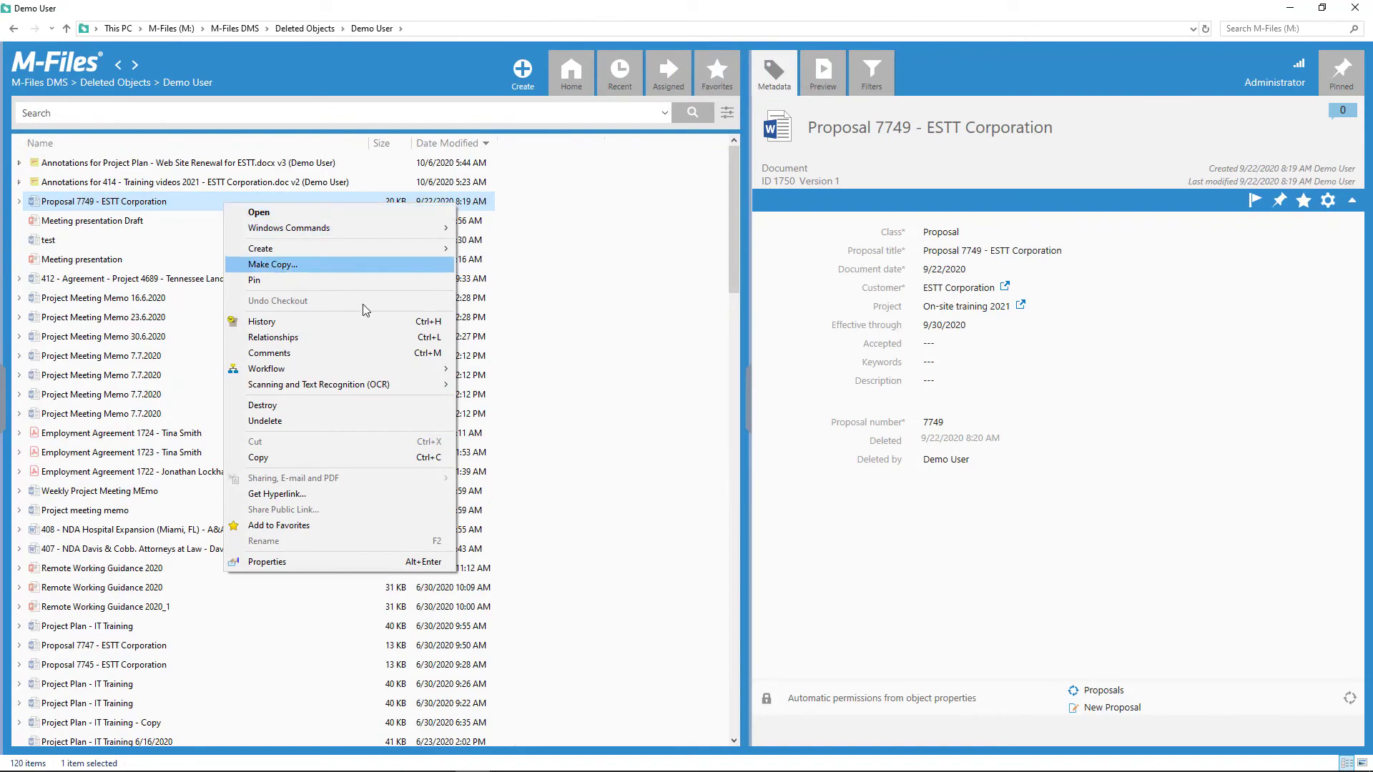
{"action": "left_click", "coordinate": [262, 405]}
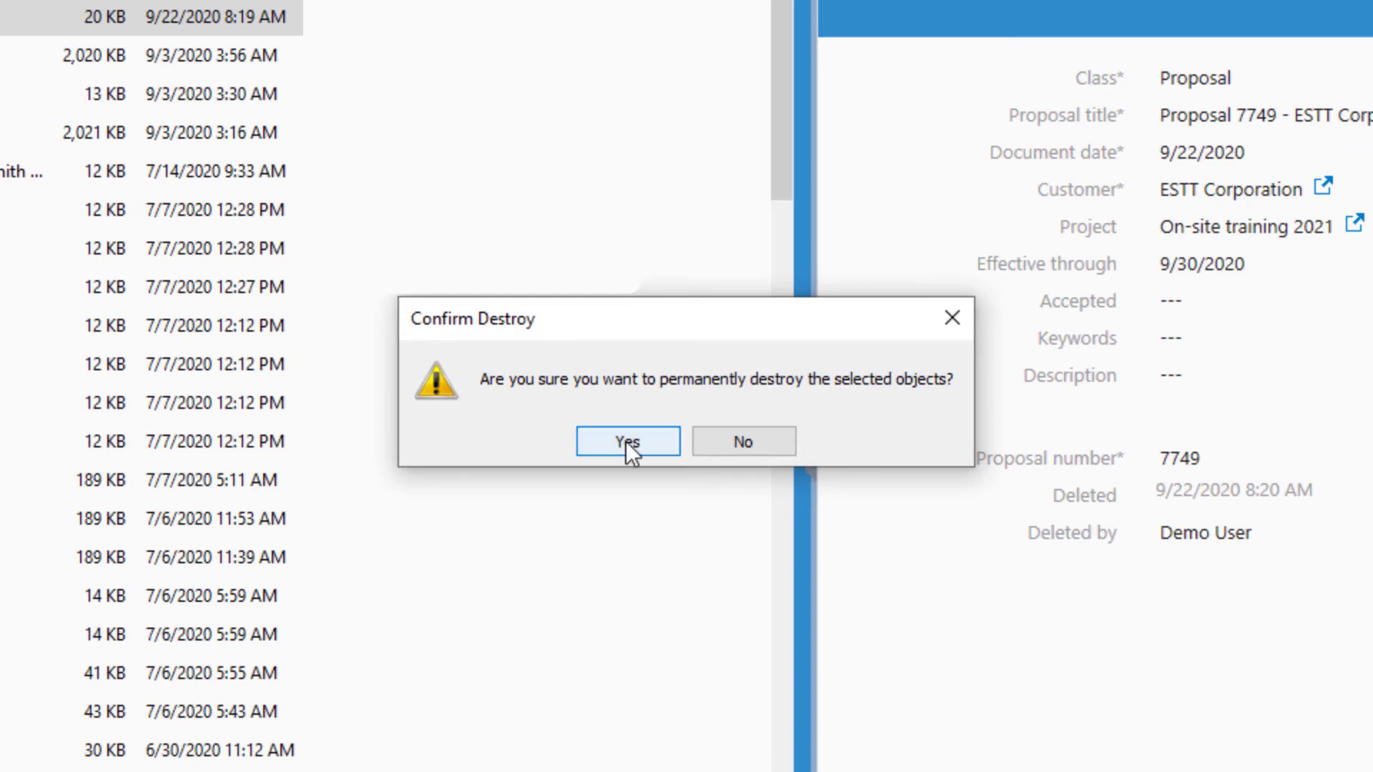
{"action": "left_click", "coordinate": [626, 440]}
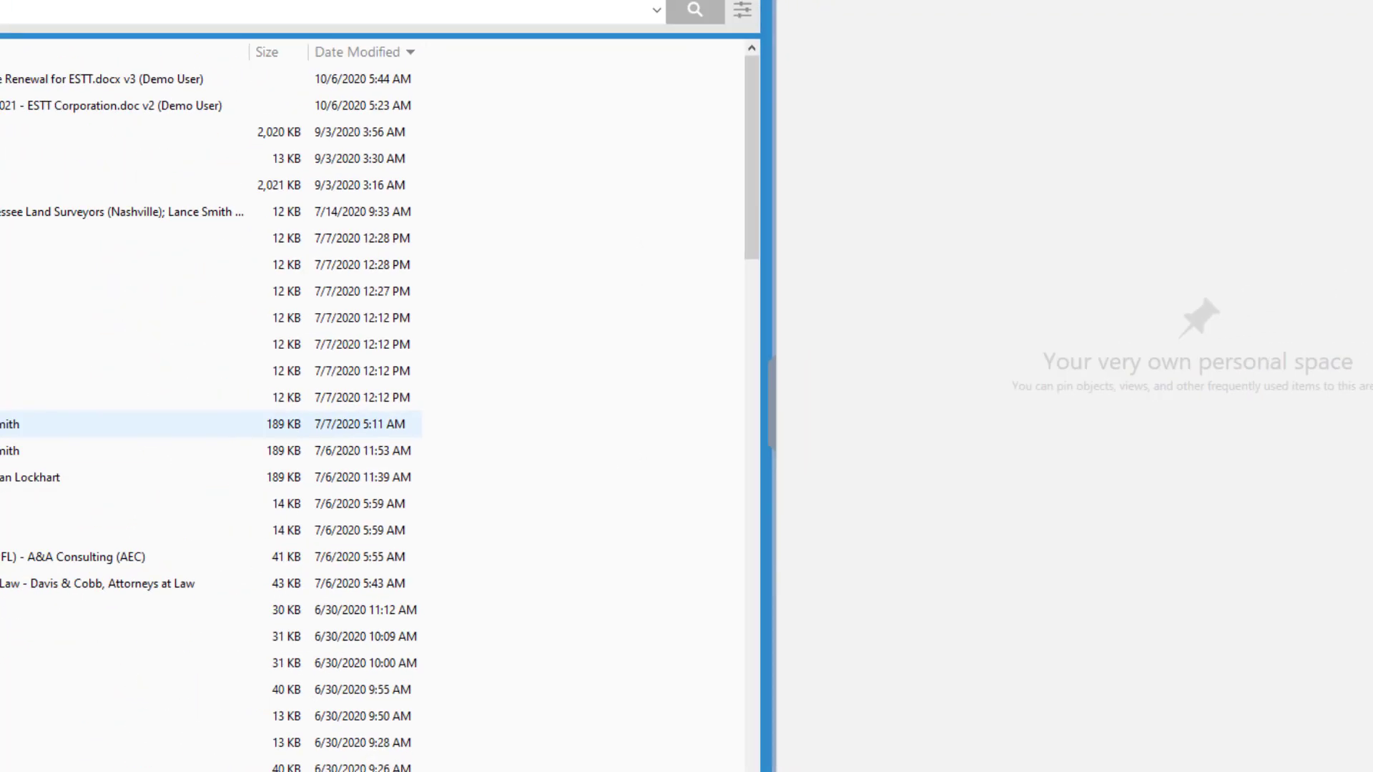